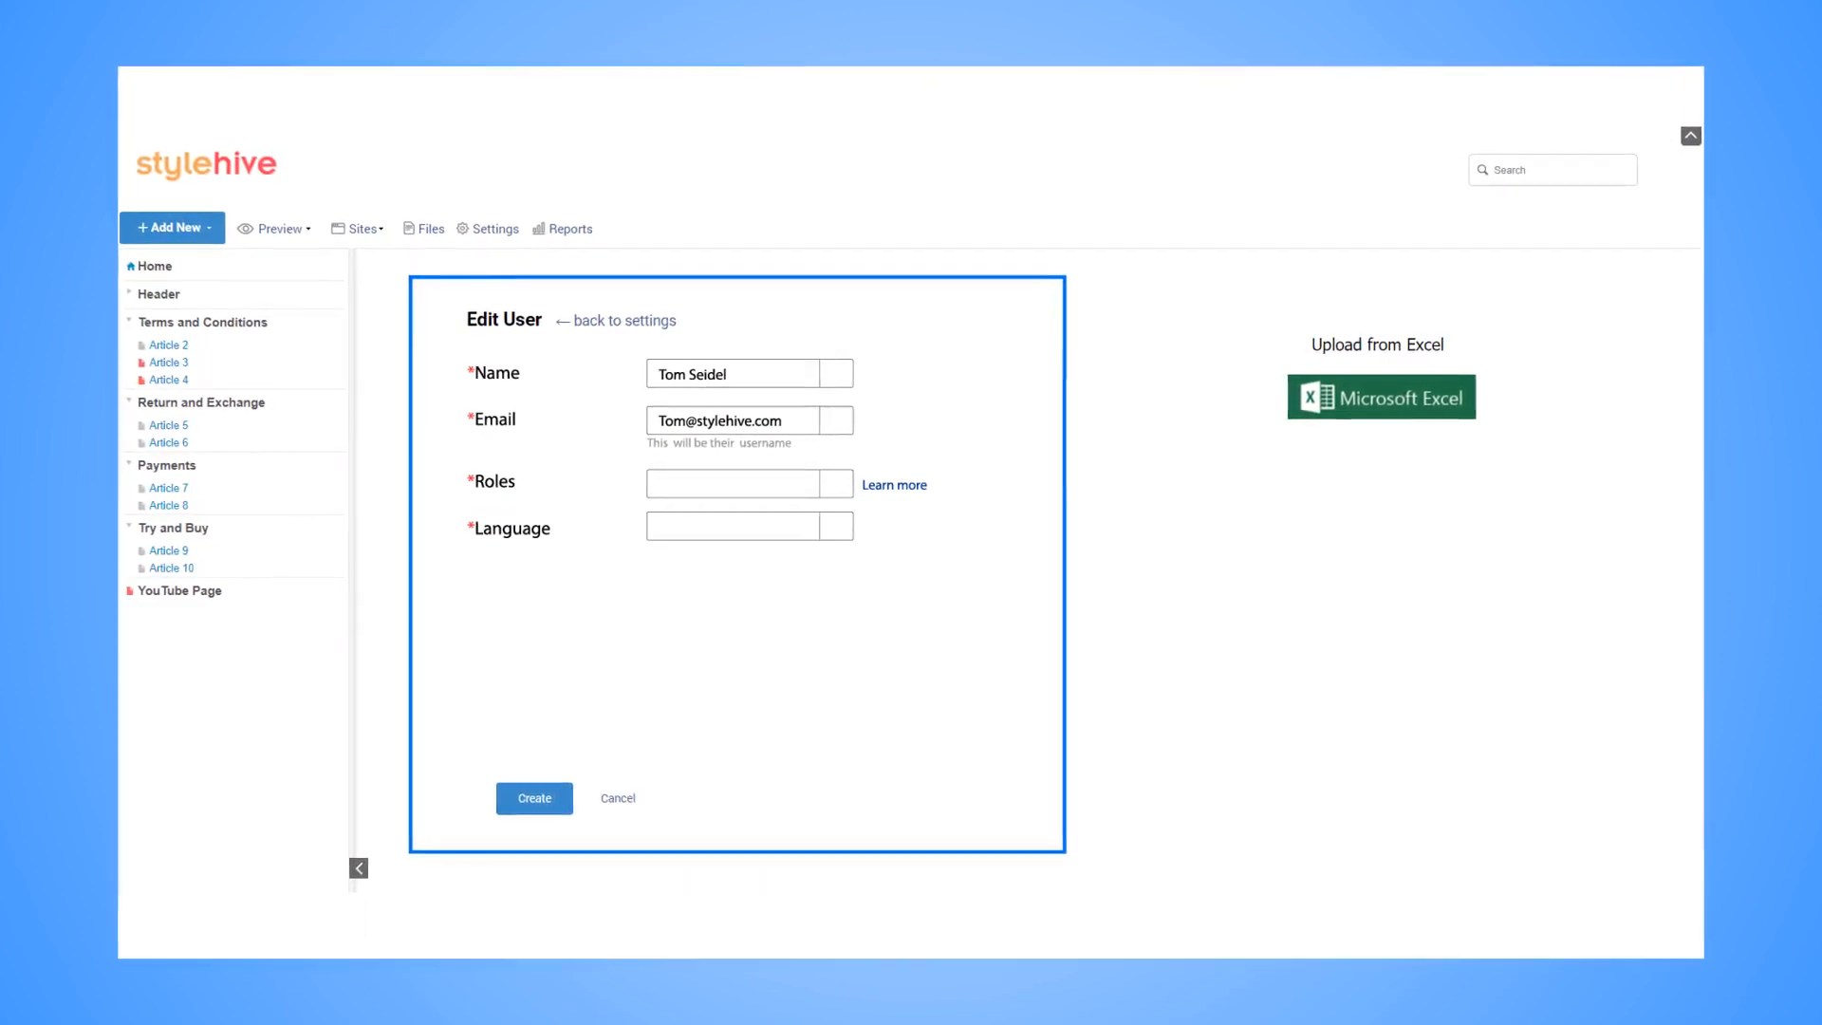
- Give the new user the Editor role to finish creating the account
click(750, 483)
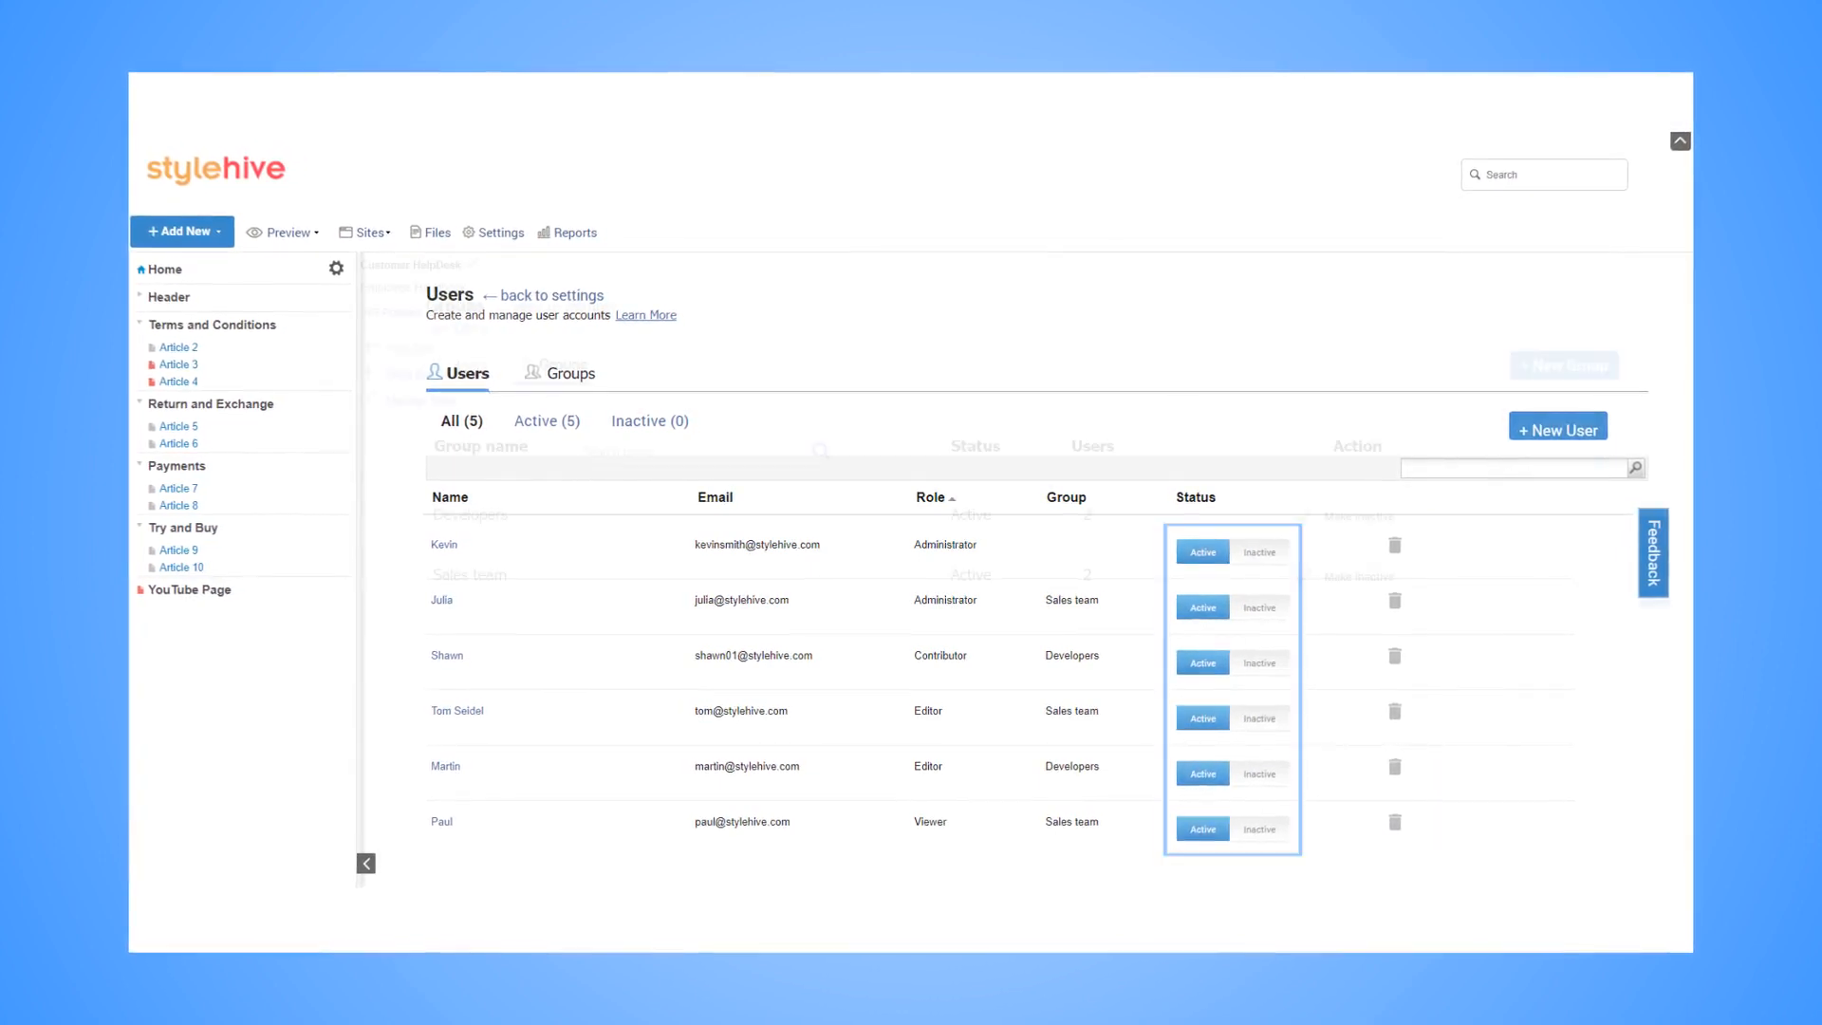
- Show the user groups list with Developers and Sales team
click(363, 229)
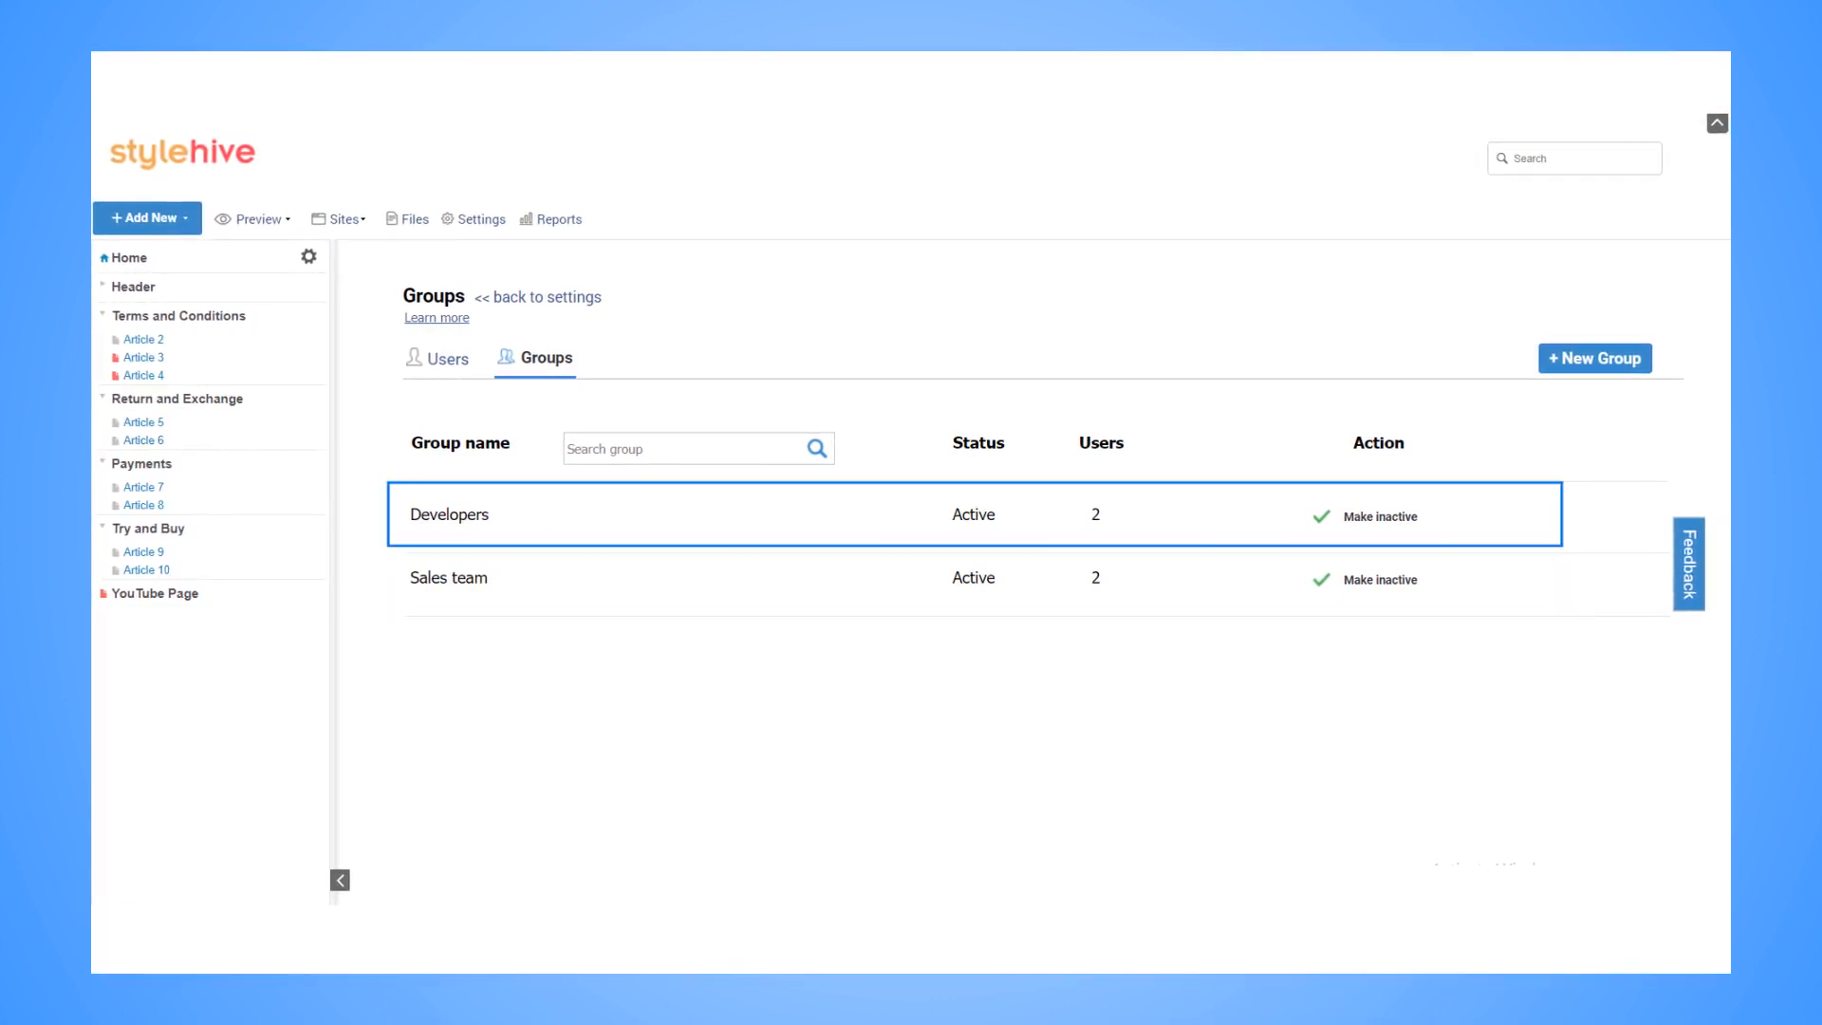
- Add two members to Sales team following their existing roles, and confirm
click(449, 514)
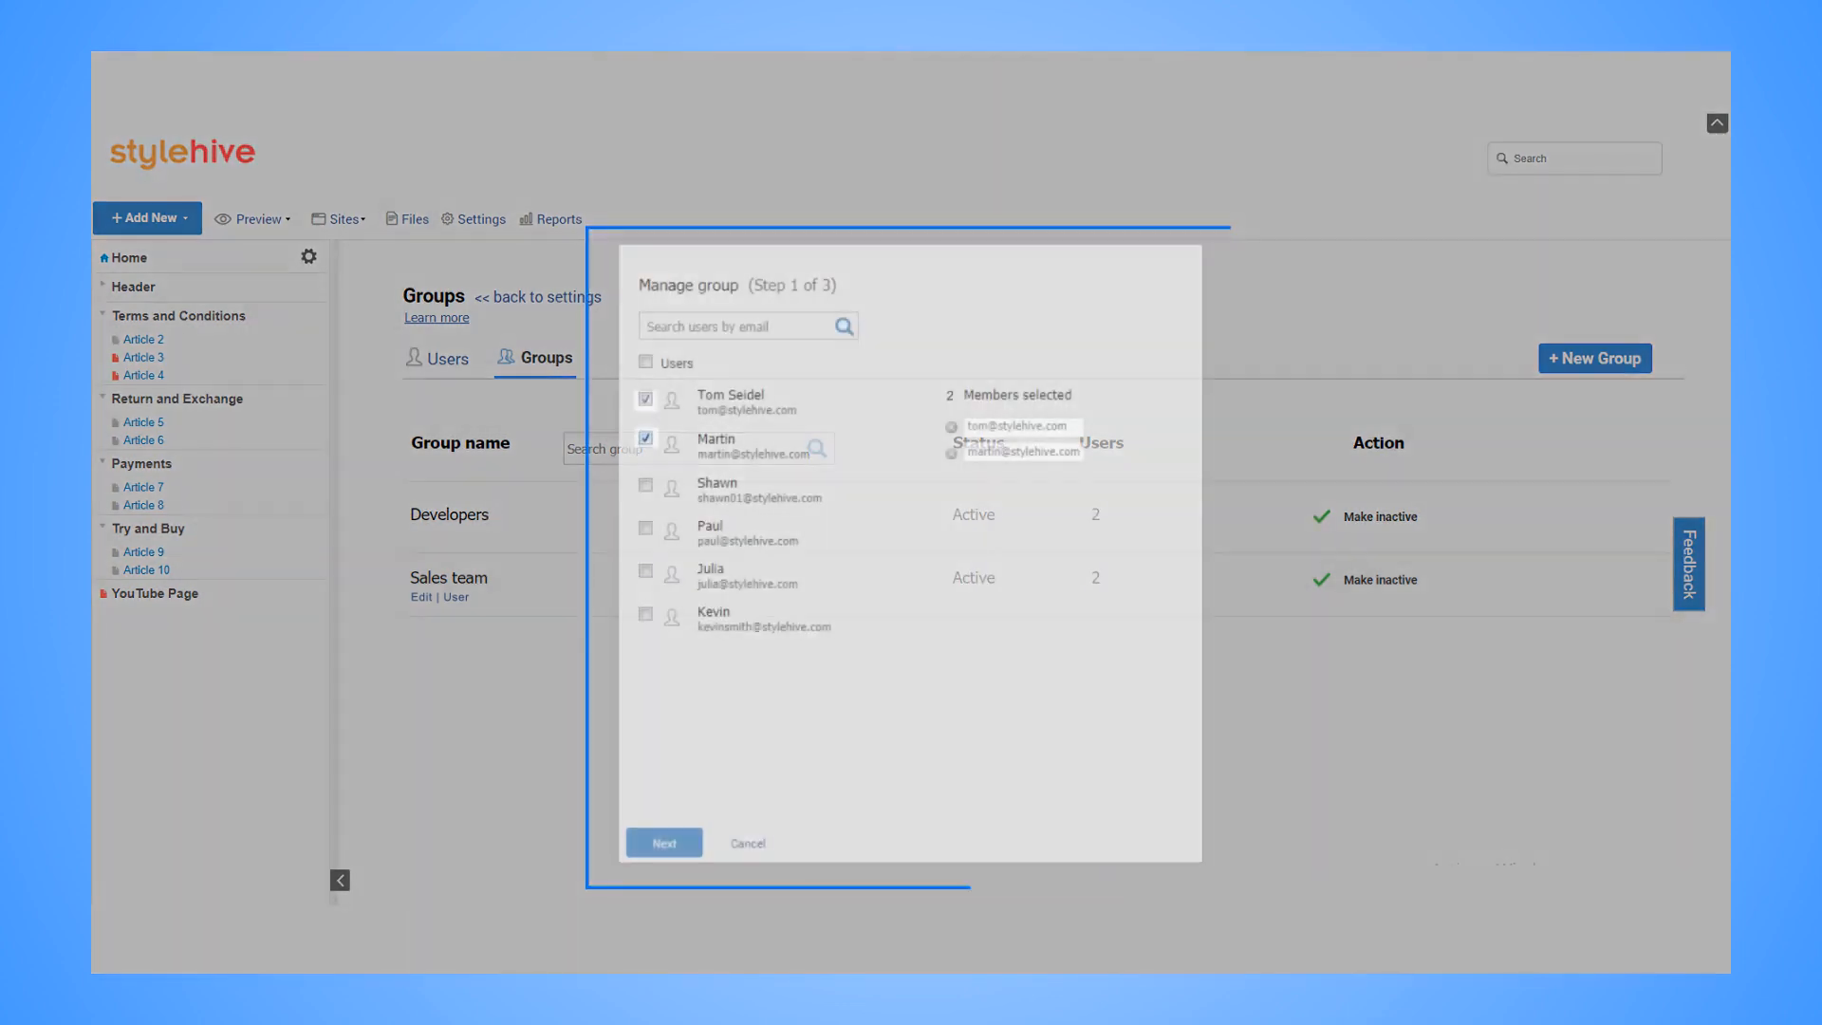
click(663, 842)
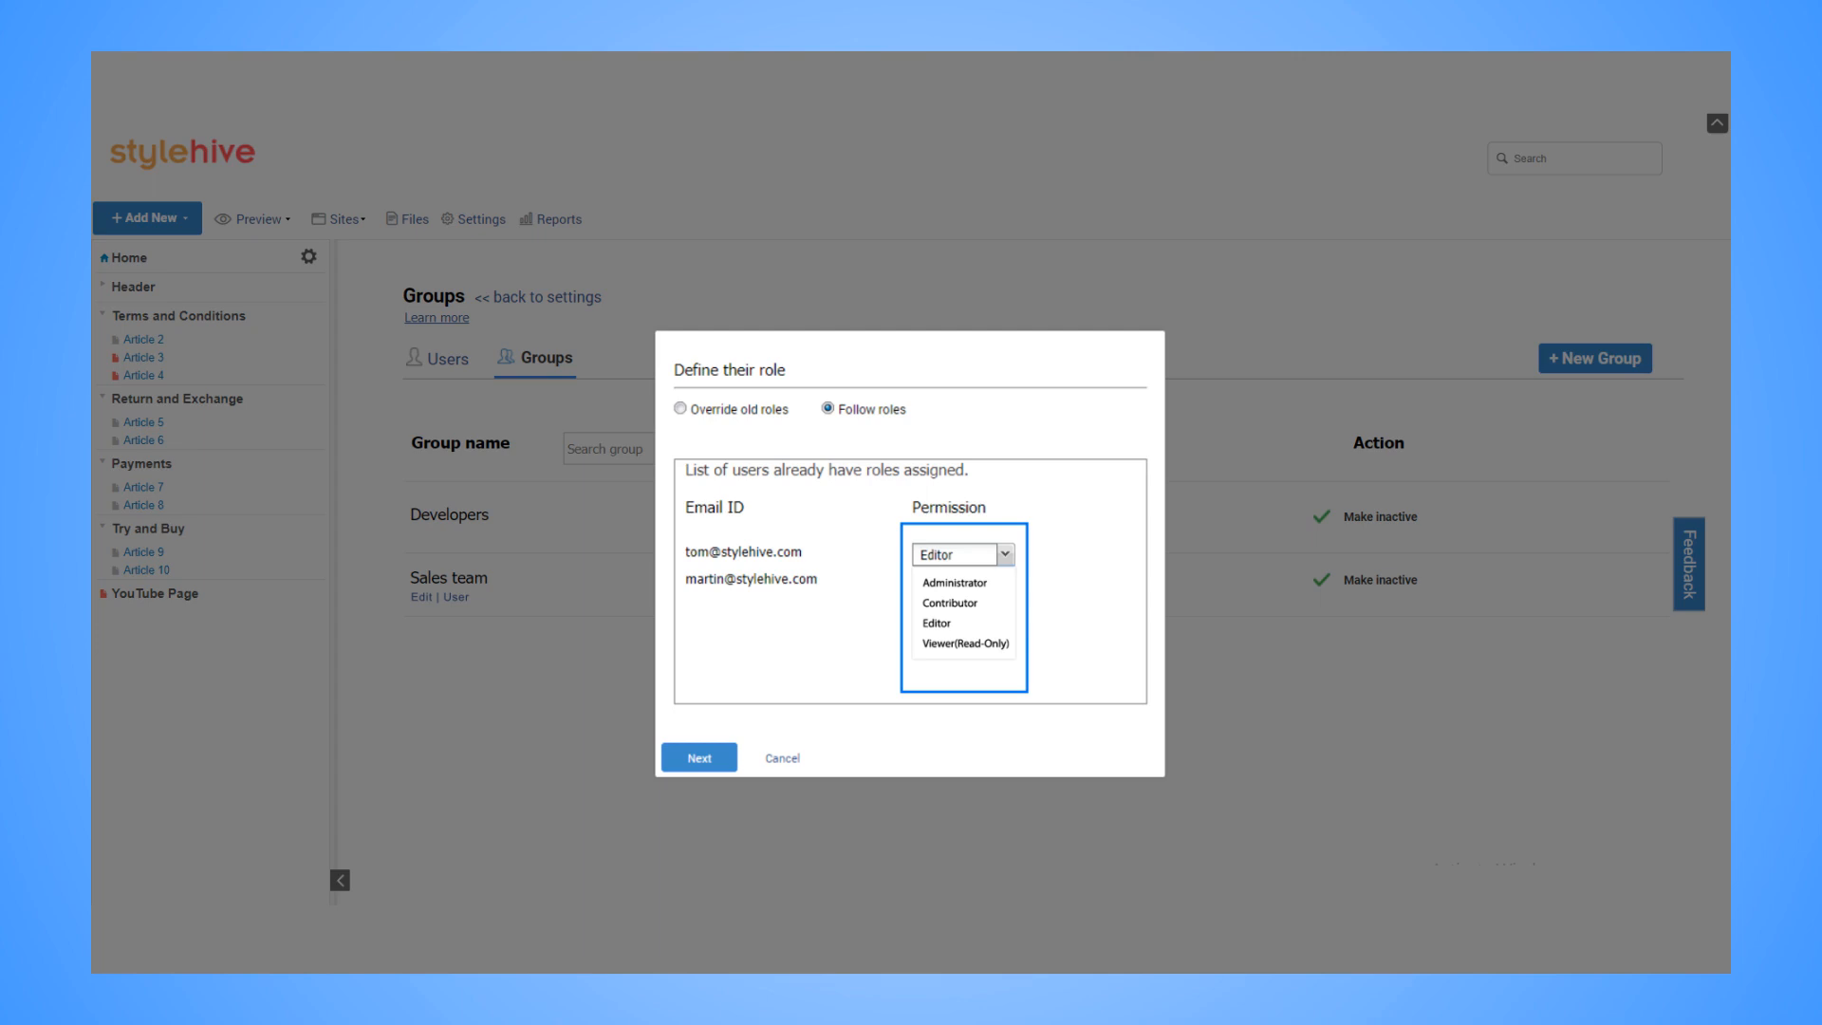
click(699, 757)
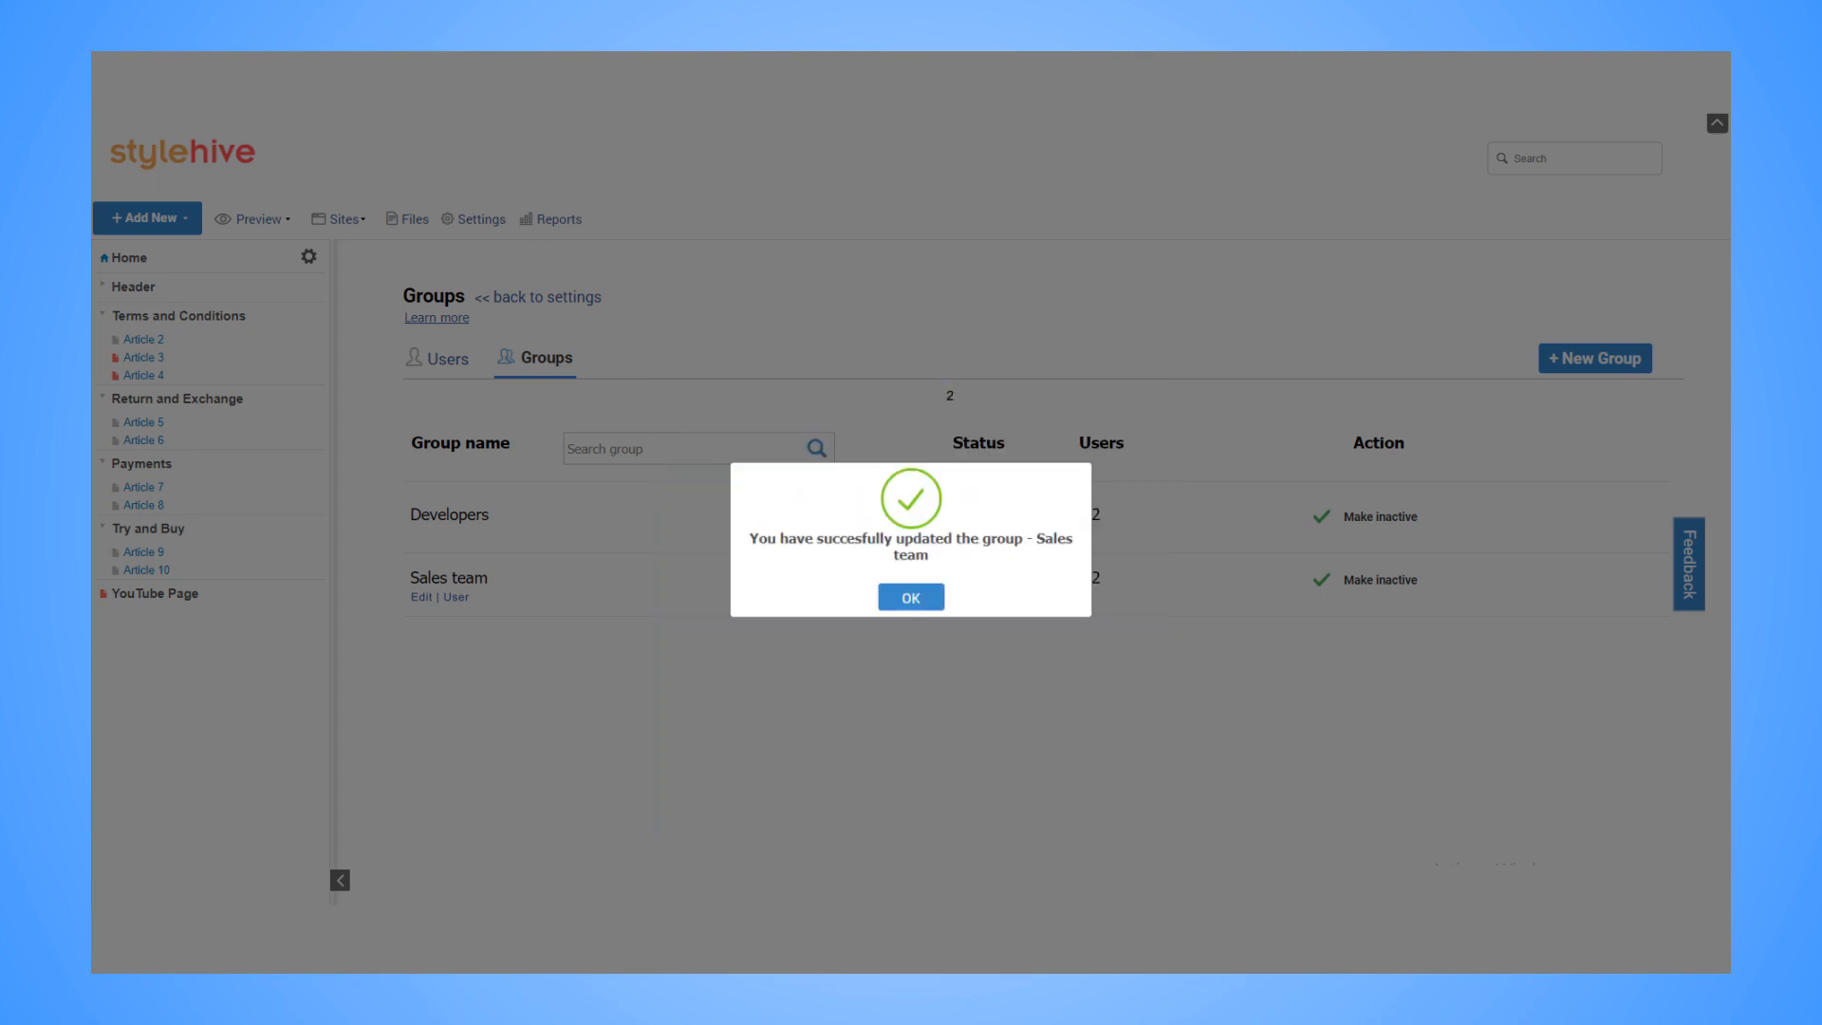
click(911, 596)
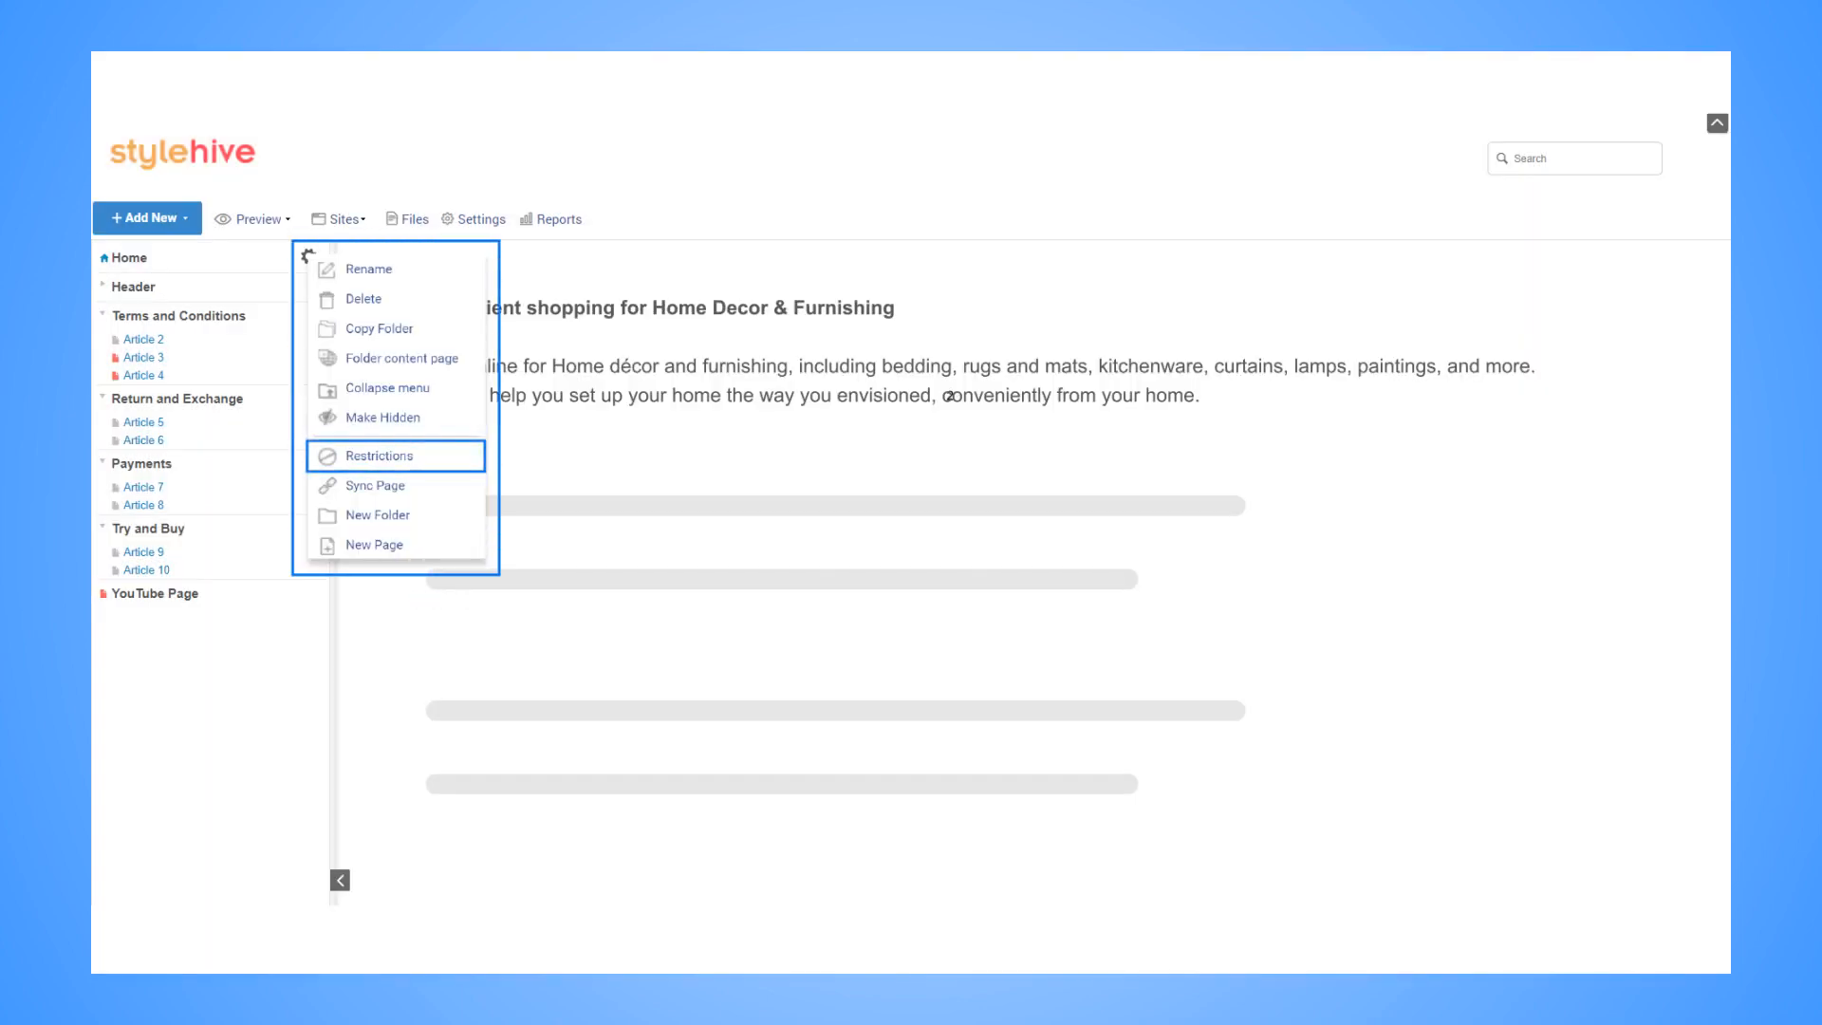
- Restrict the Home folder and activate a conditional hiding rule with a chosen condition
click(378, 455)
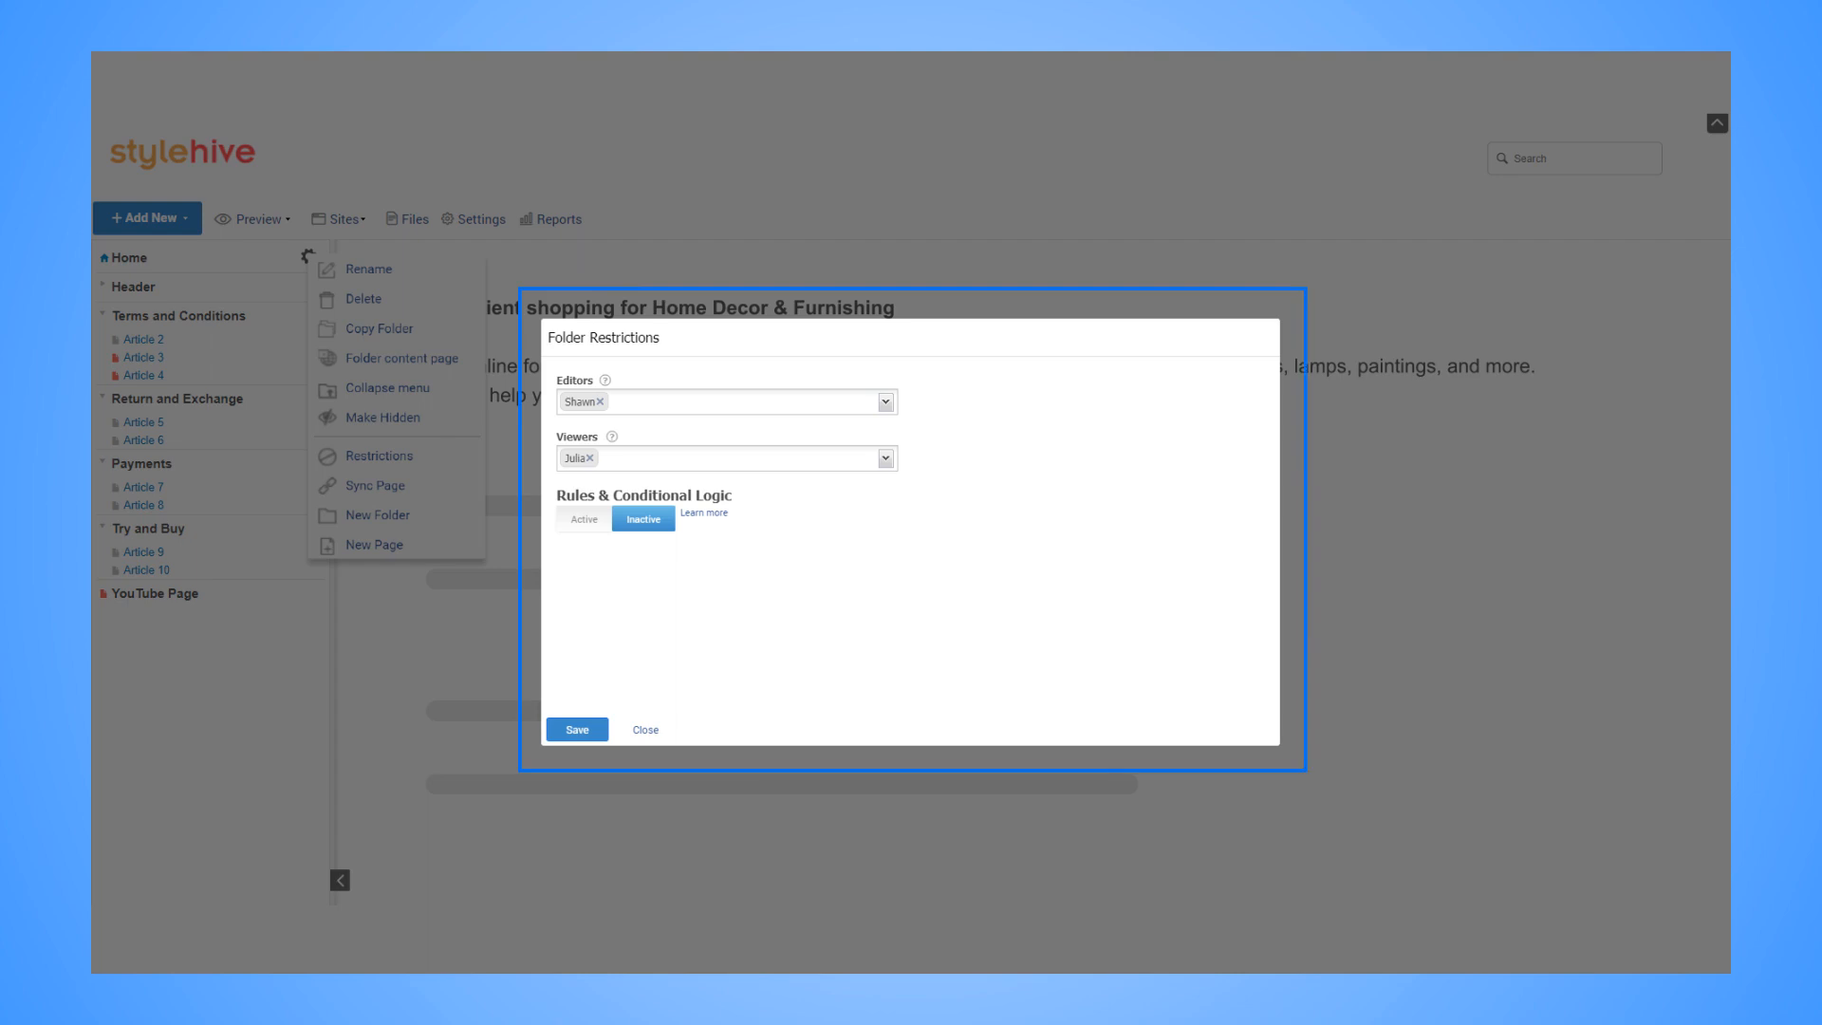
click(584, 518)
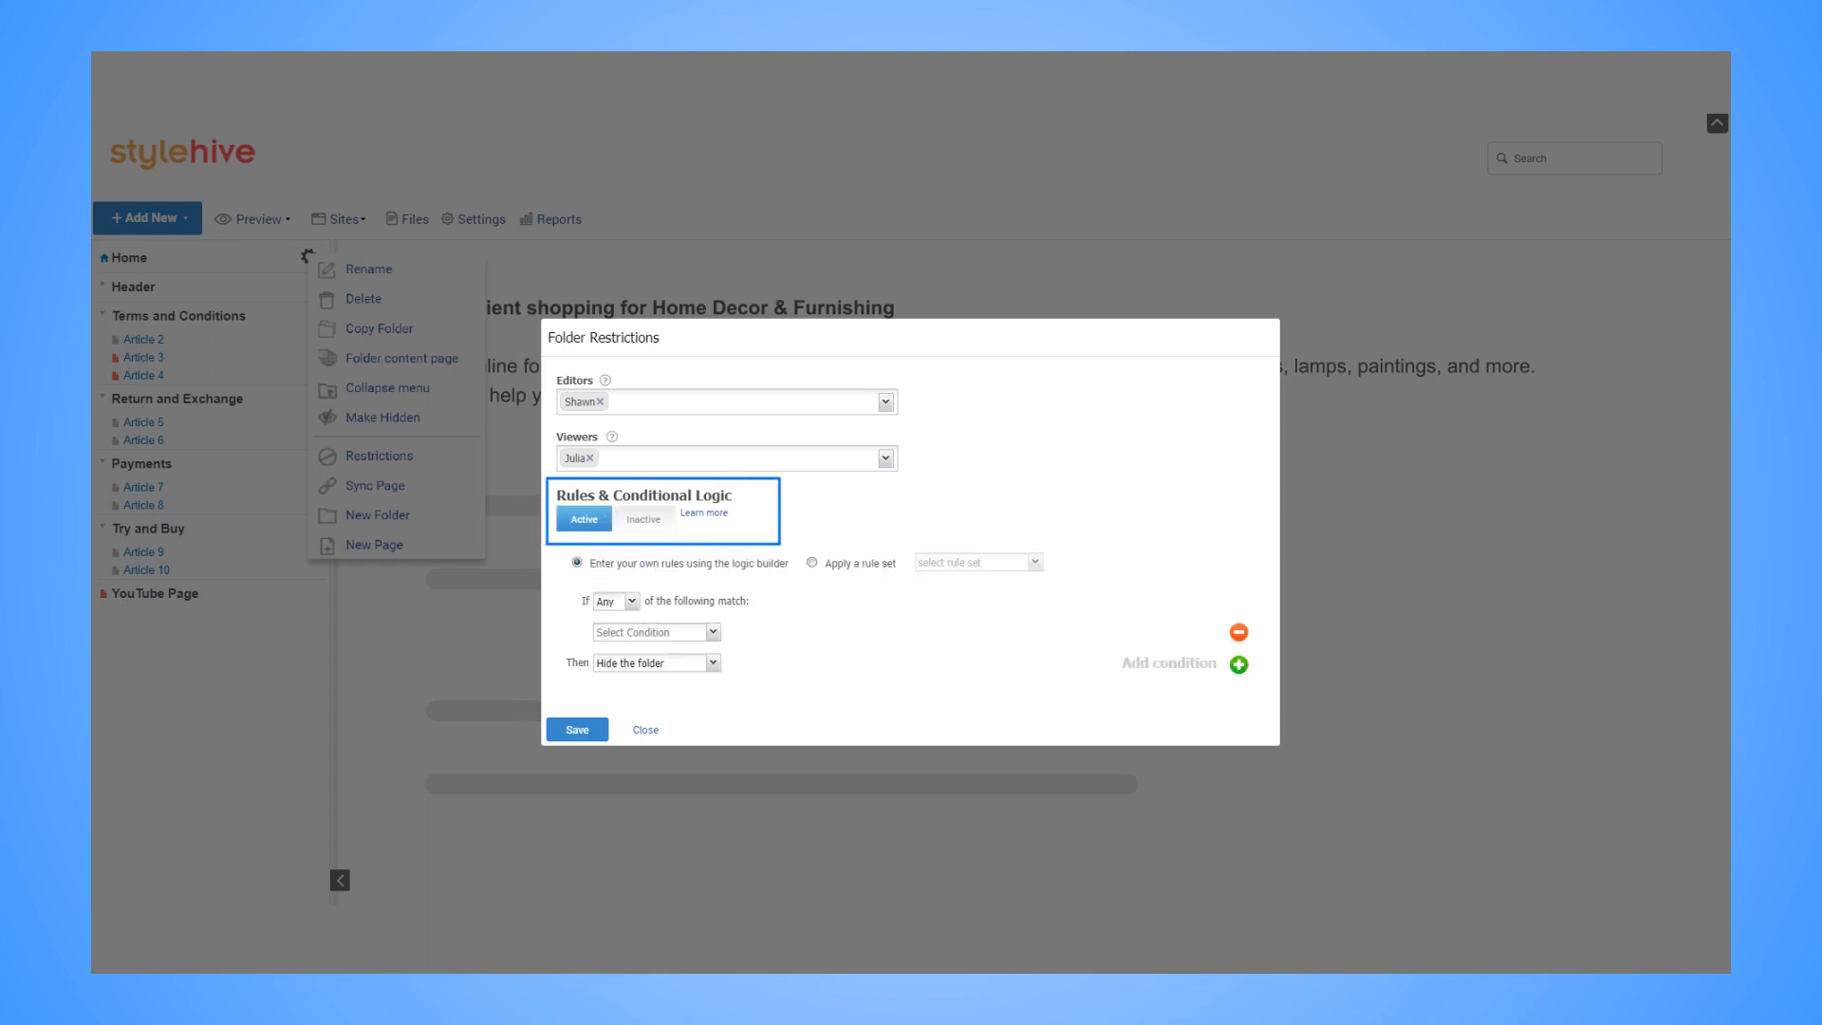
click(654, 631)
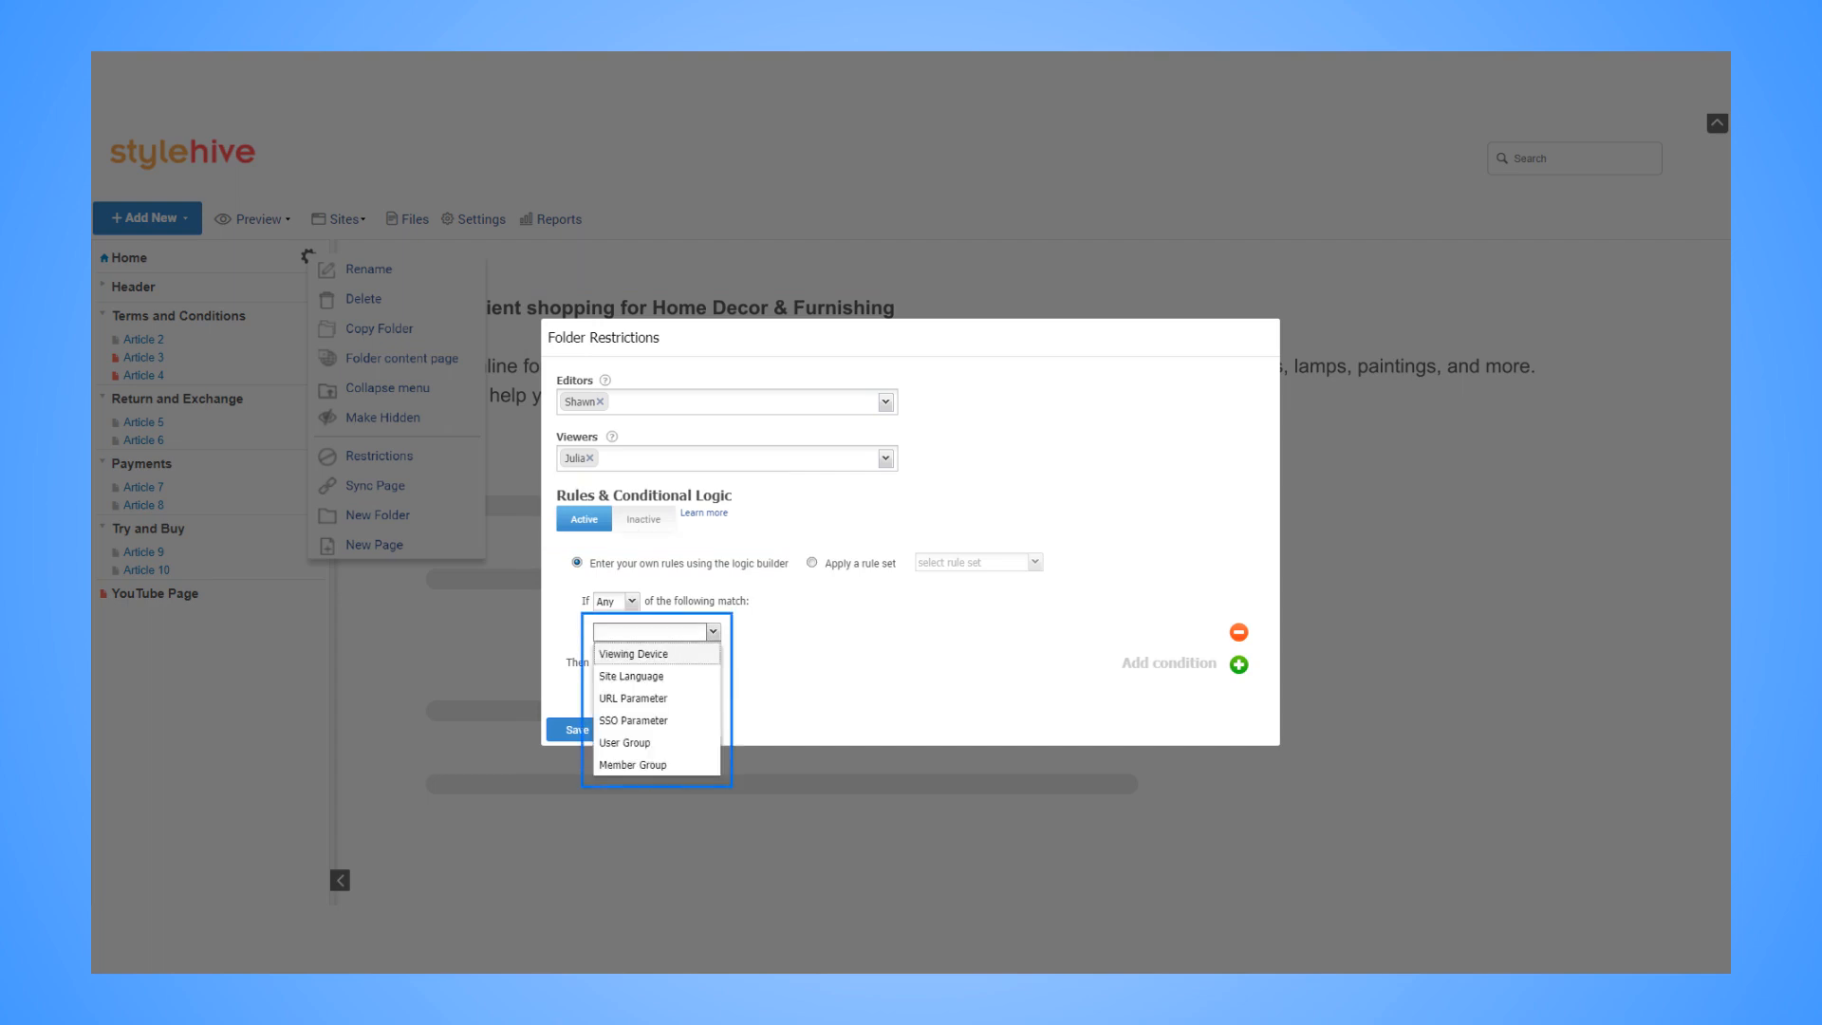
click(636, 763)
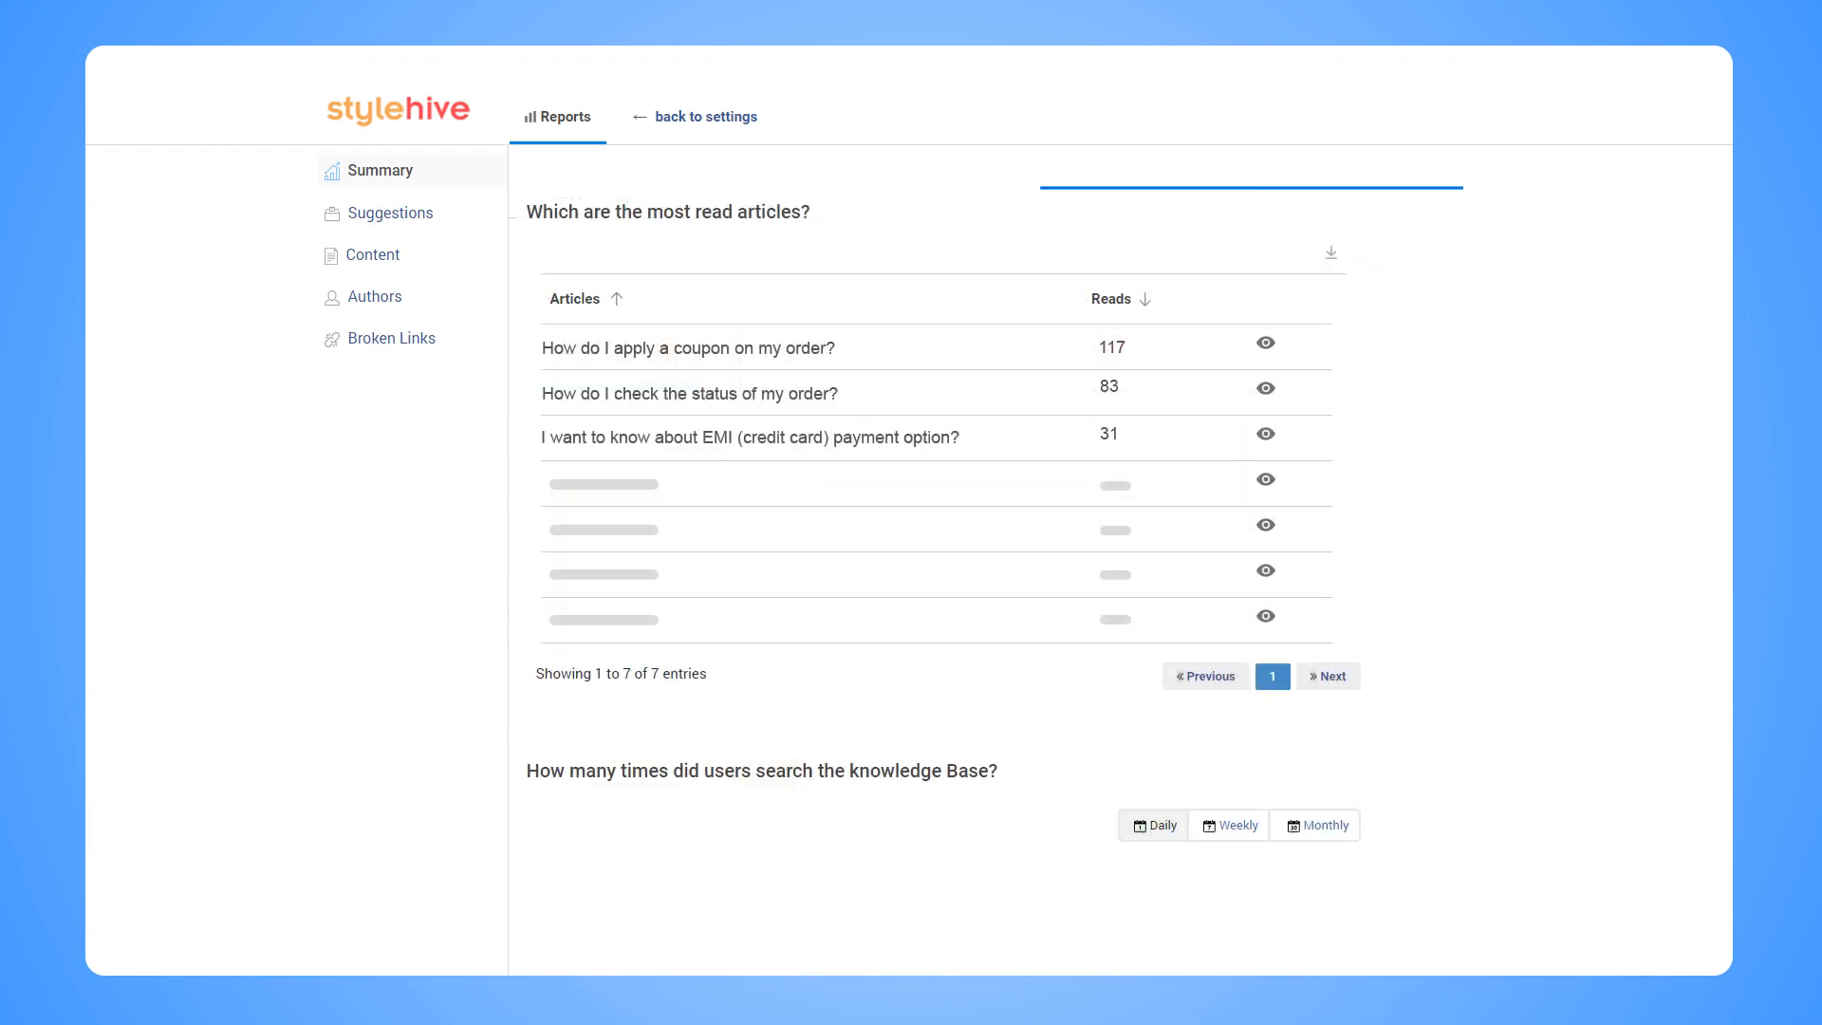
- Scroll through most-read articles and failed searches, then view the Suggestions report
scroll(down, 3)
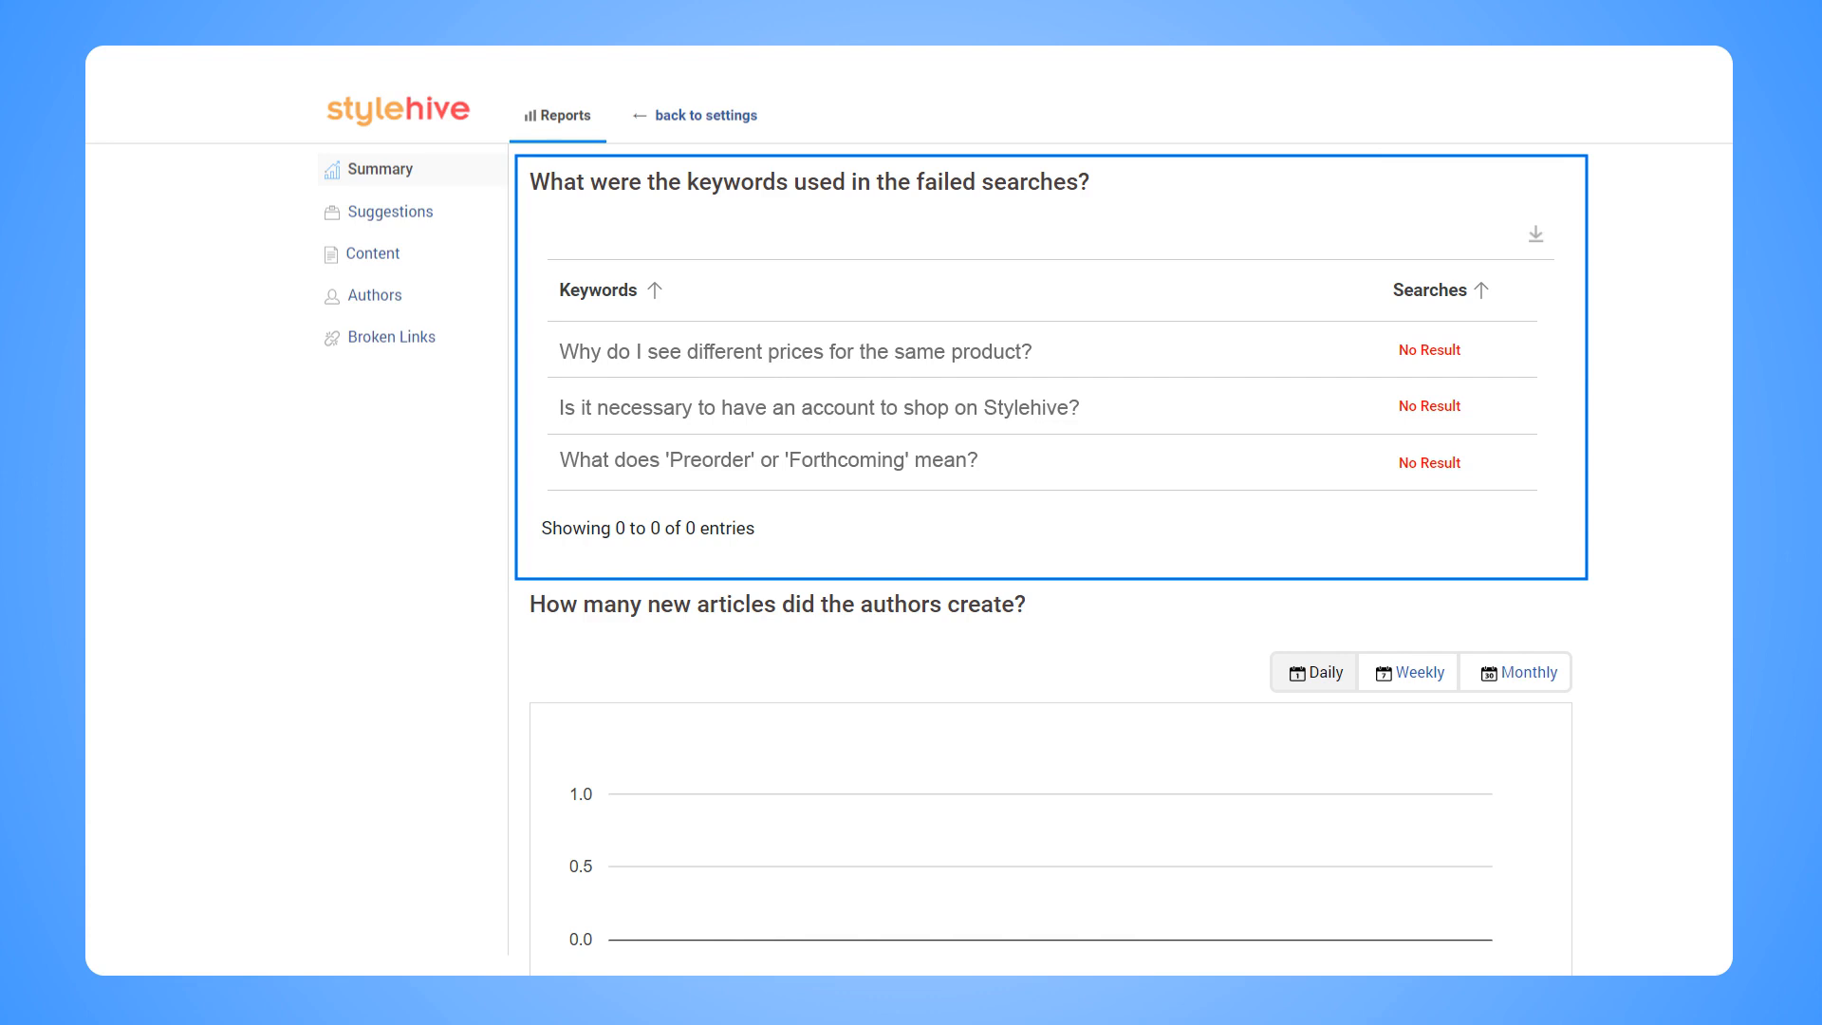
click(389, 211)
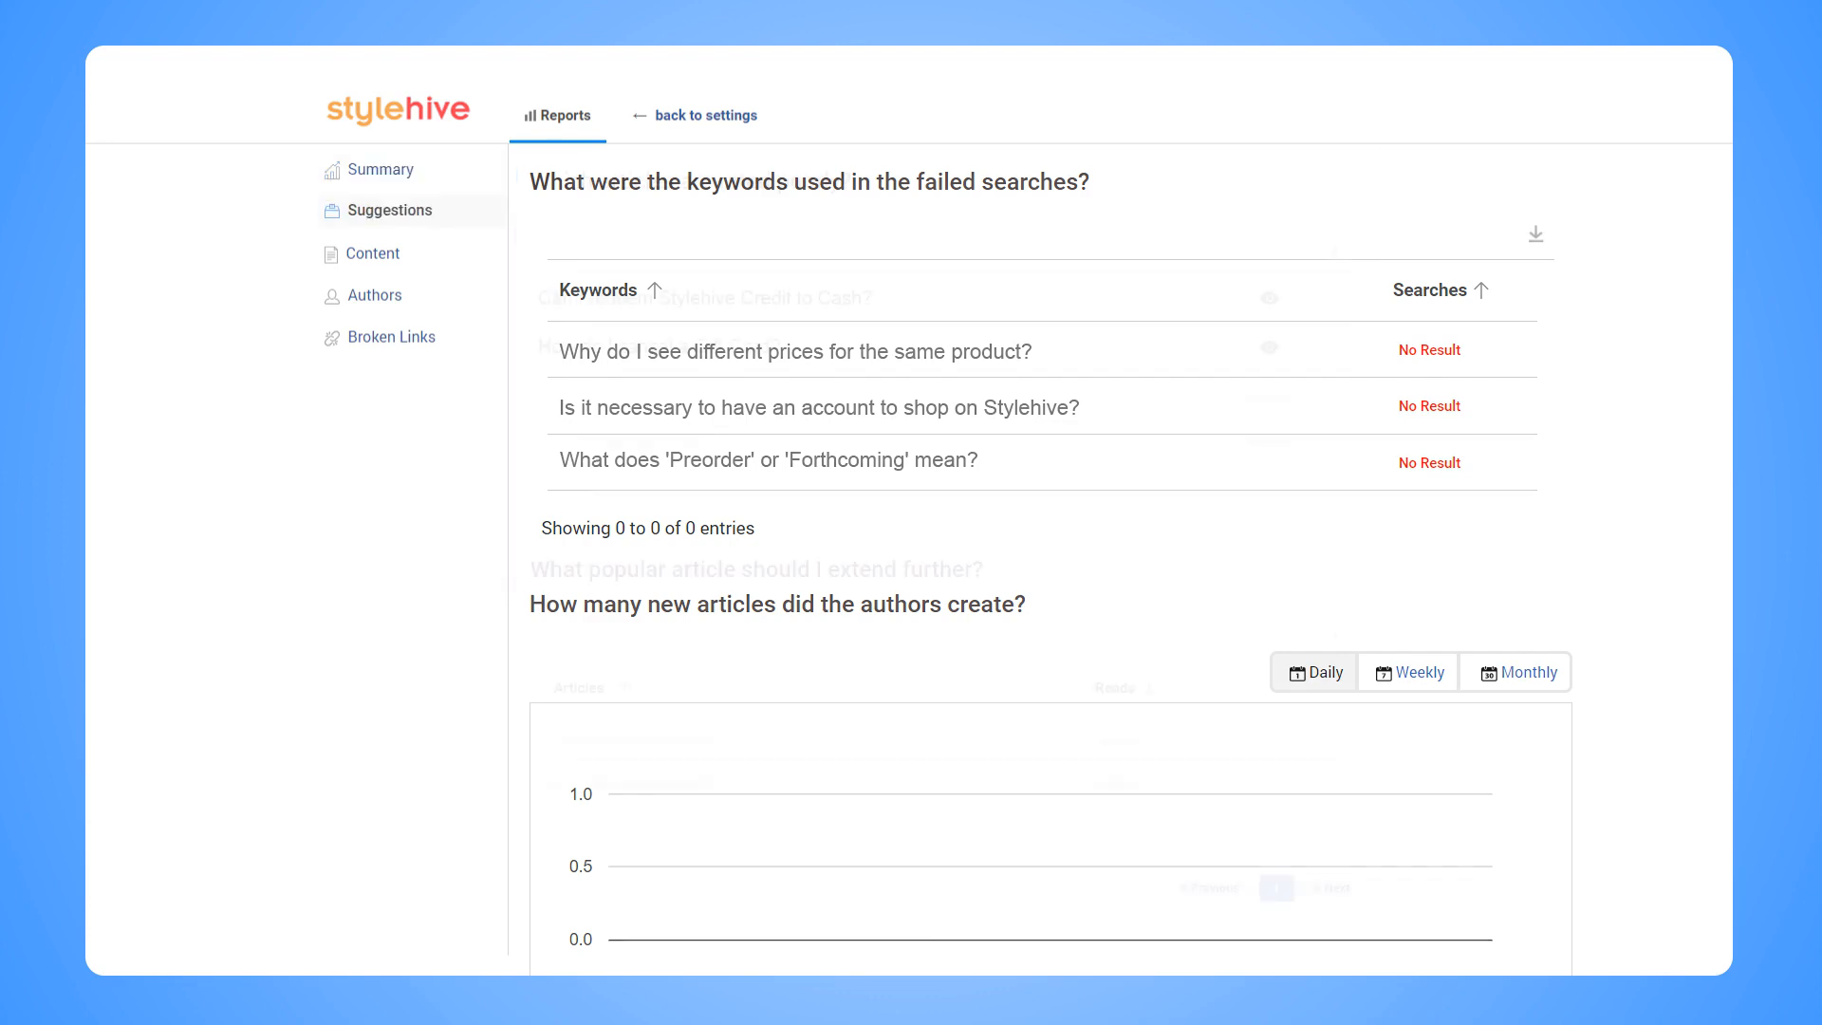